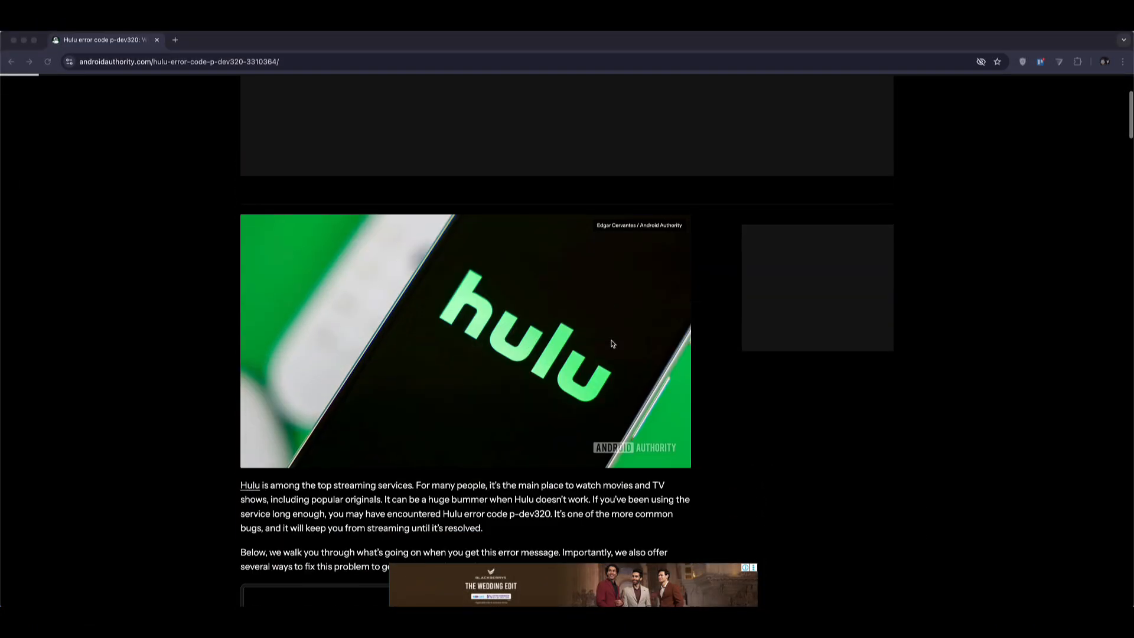
pyautogui.scroll(-3)
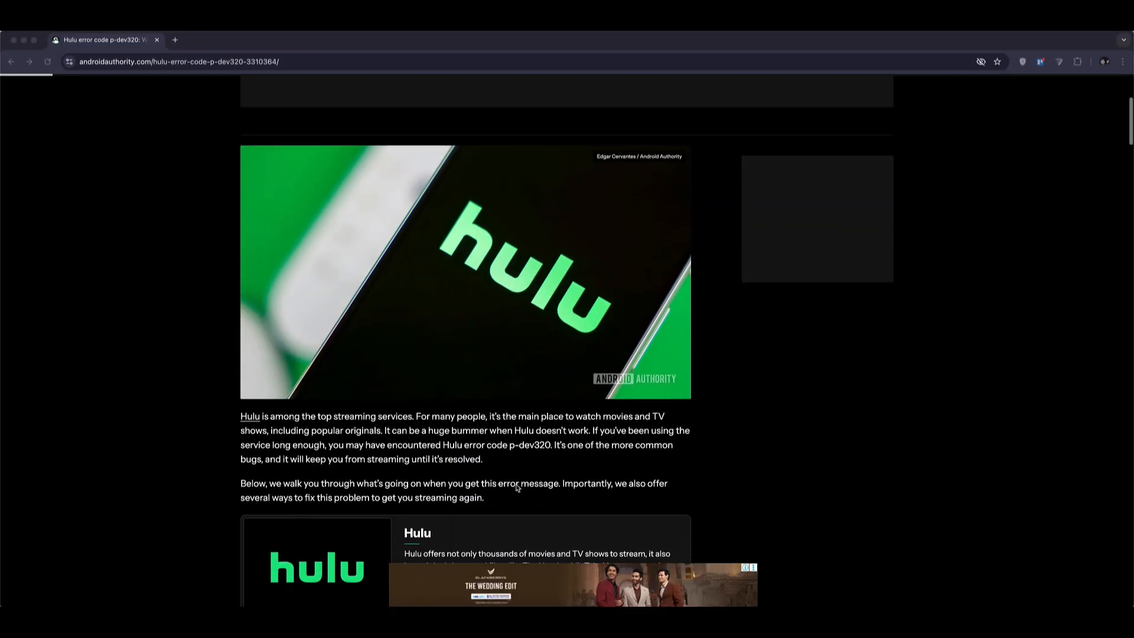
pyautogui.scroll(-3)
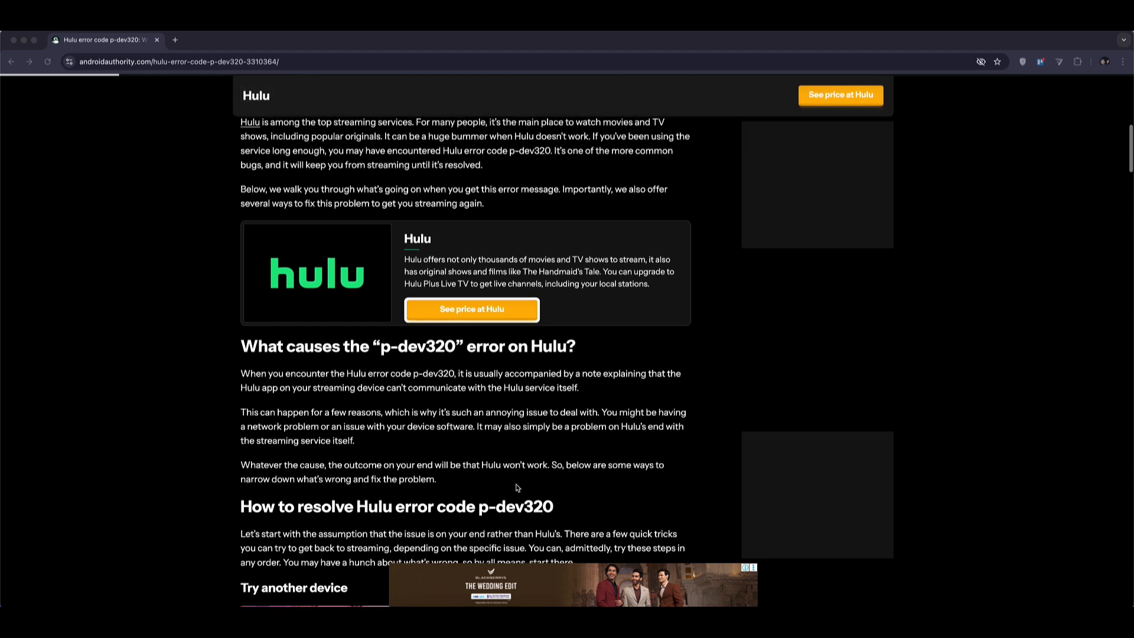
pyautogui.scroll(-3)
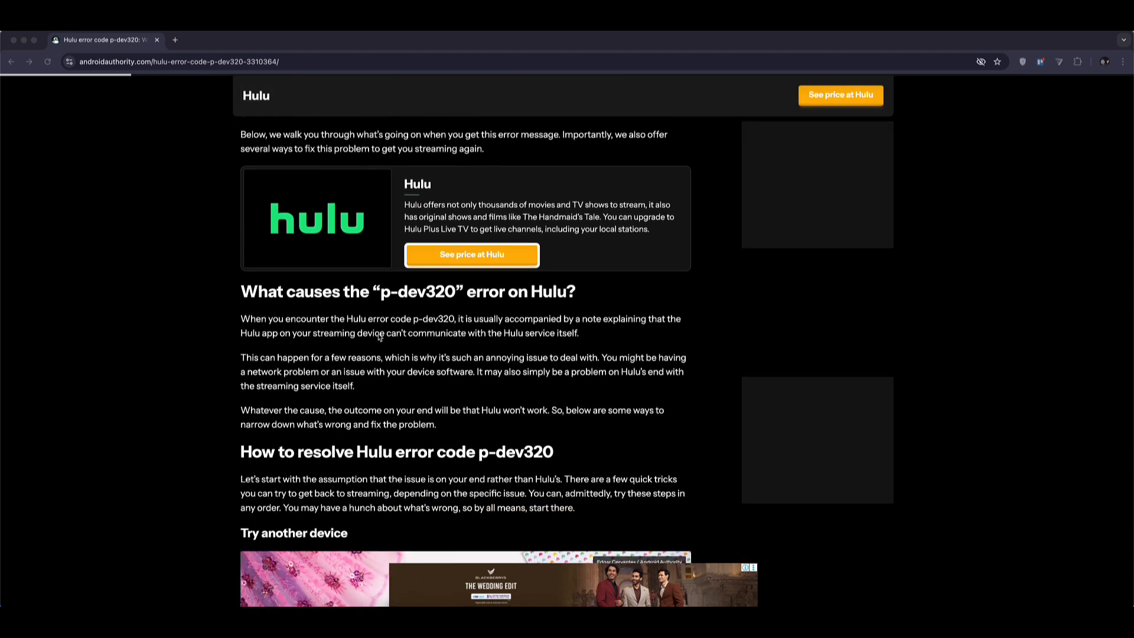
pyautogui.moveTo(593, 408)
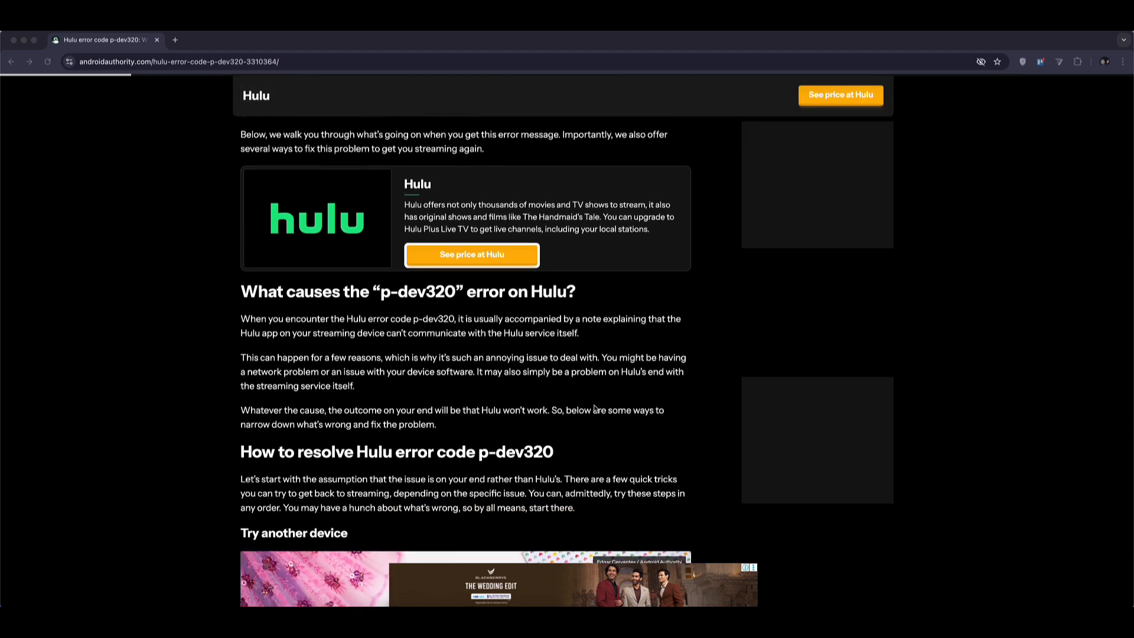
pyautogui.scroll(-3)
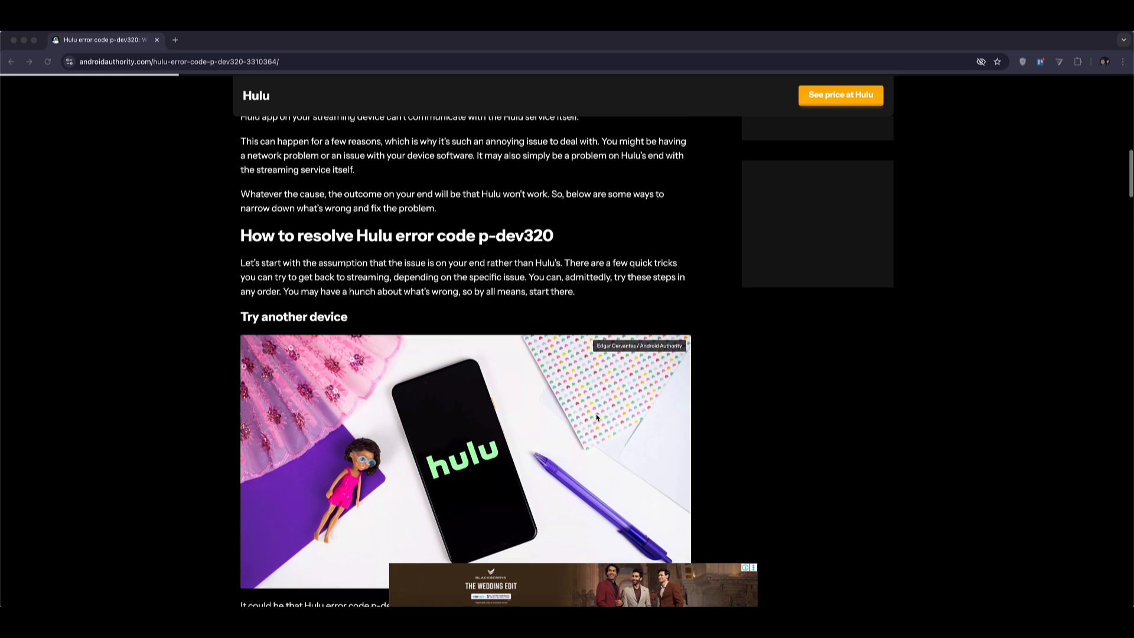
pyautogui.scroll(-3)
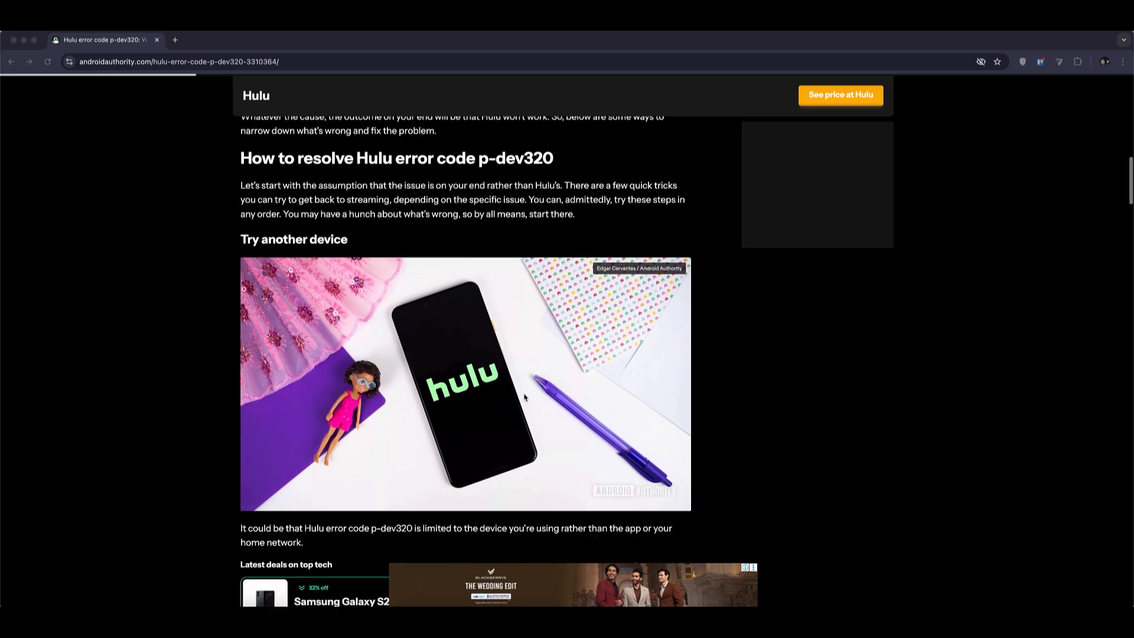
pyautogui.moveTo(491, 405)
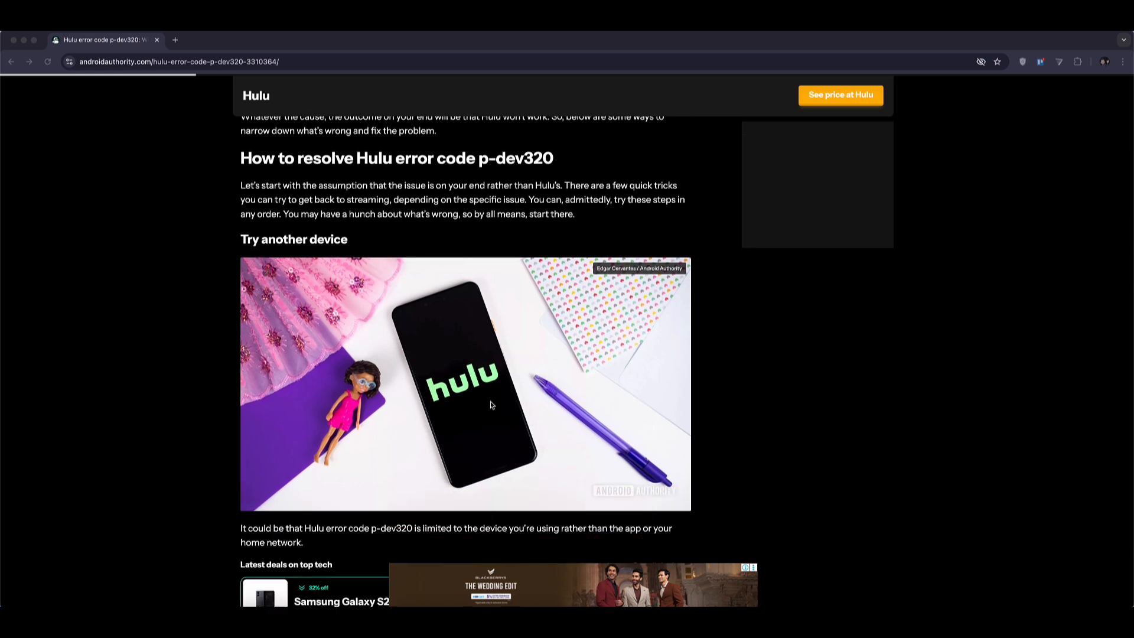
pyautogui.scroll(-3)
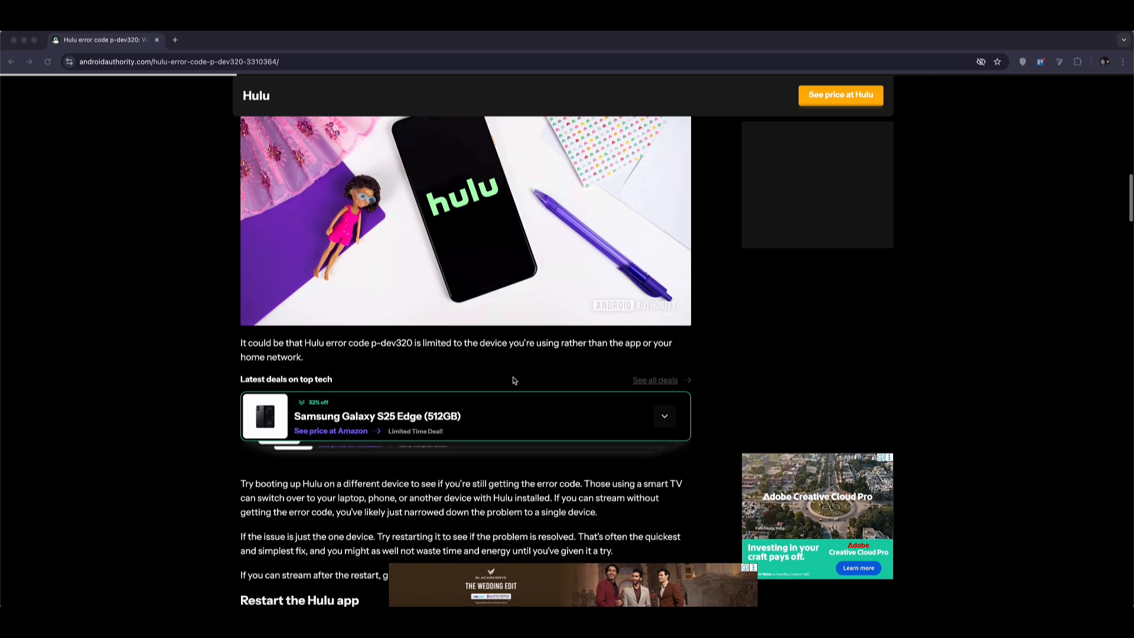
pyautogui.scroll(-3)
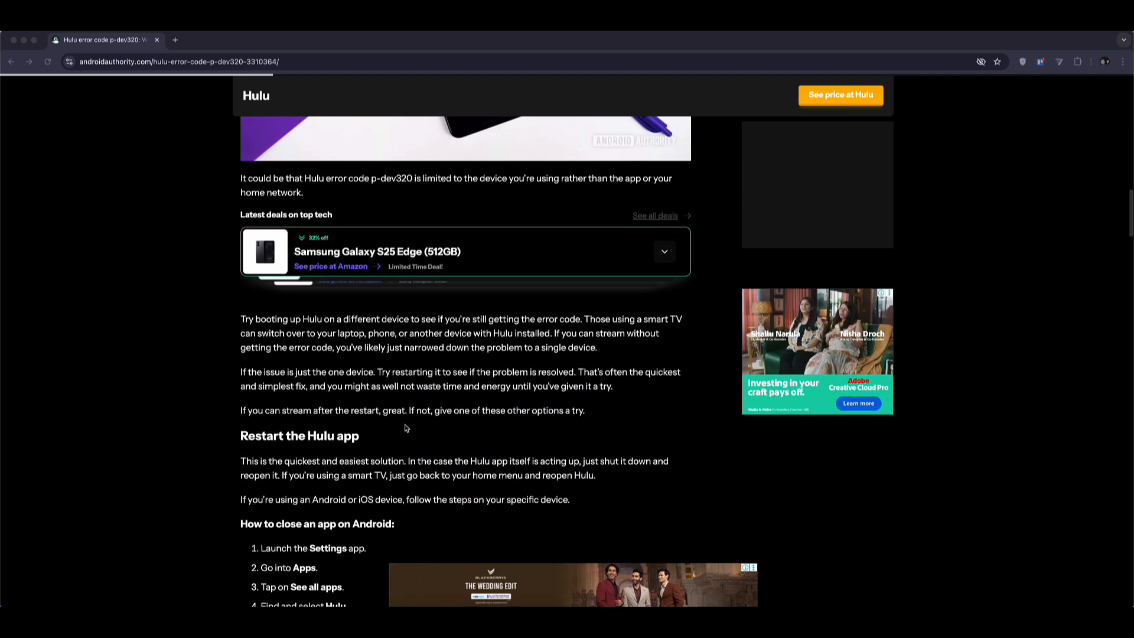
pyautogui.scroll(-3)
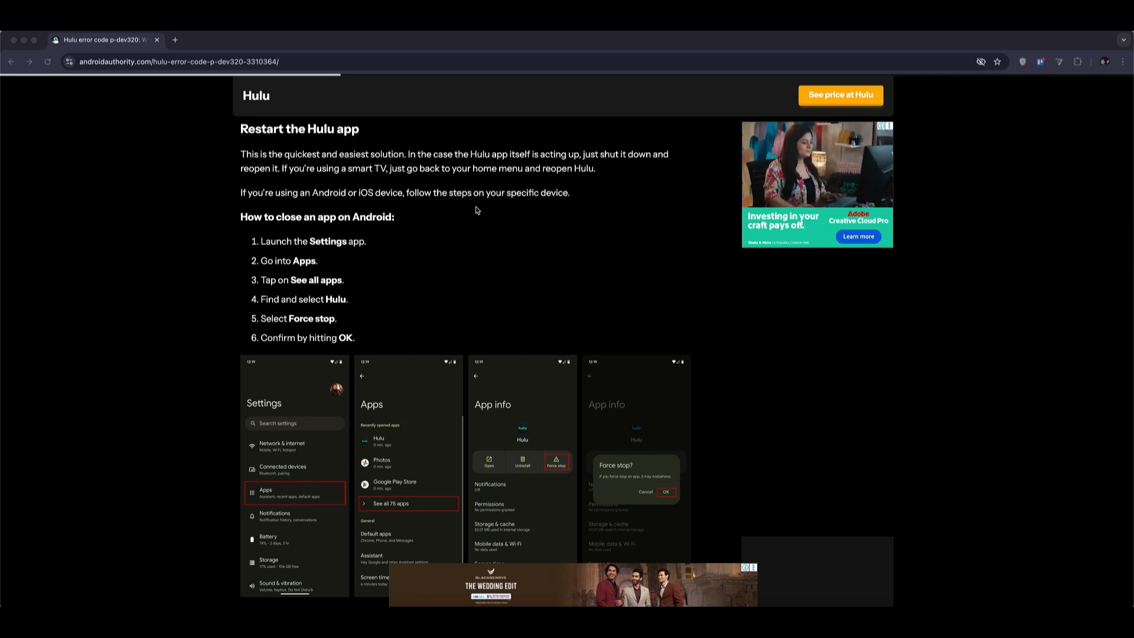
pyautogui.moveTo(401, 325)
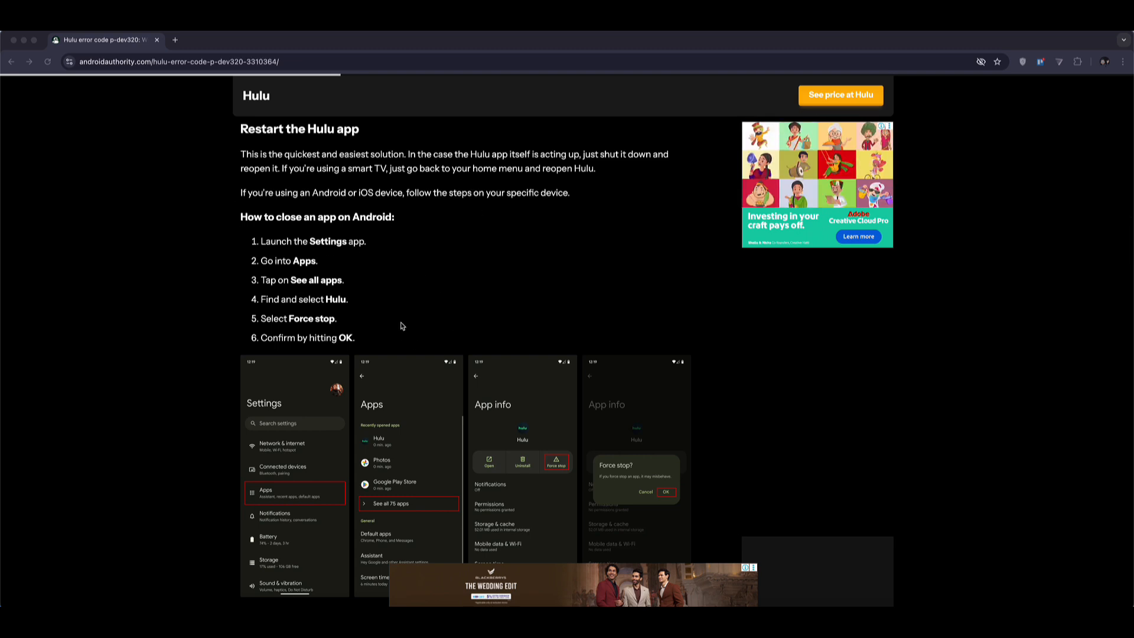
pyautogui.moveTo(507, 306)
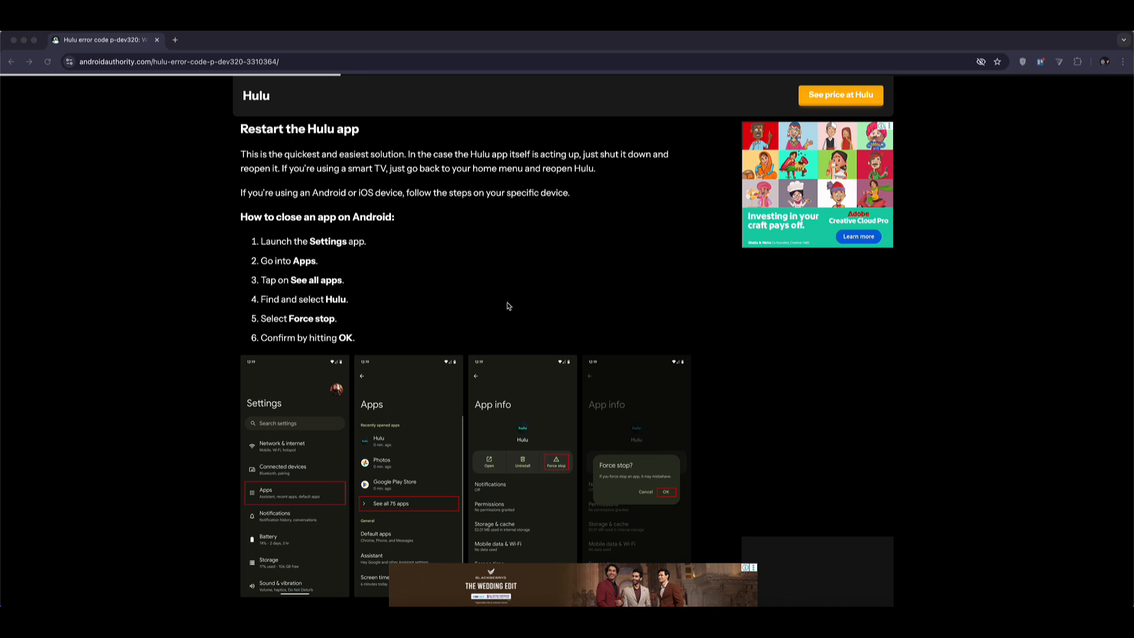
pyautogui.scroll(-3)
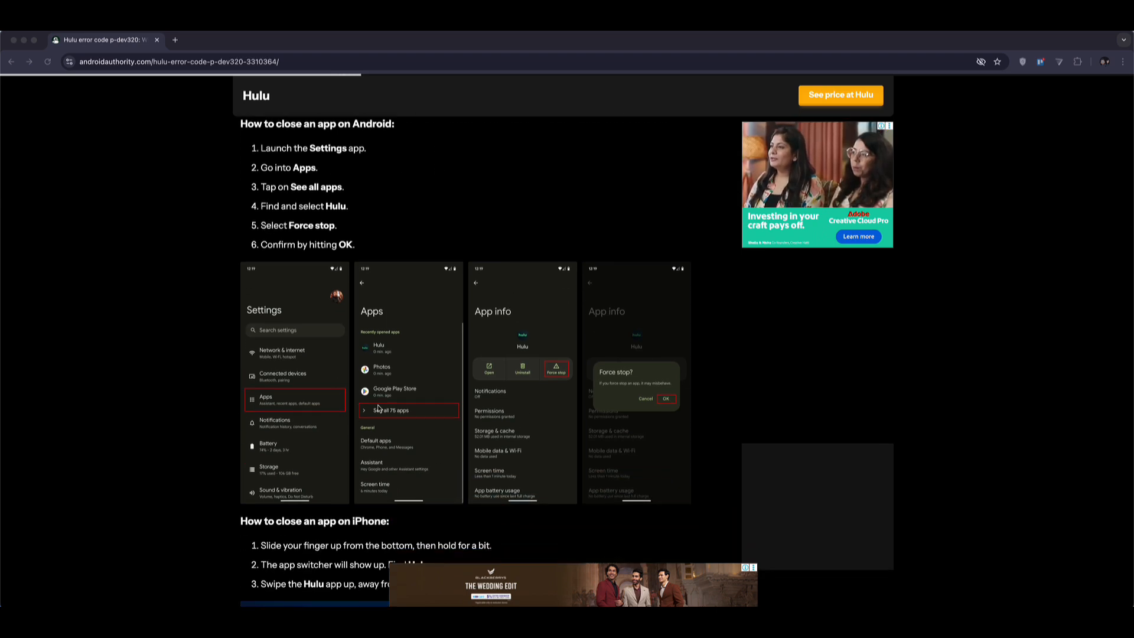
pyautogui.scroll(-3)
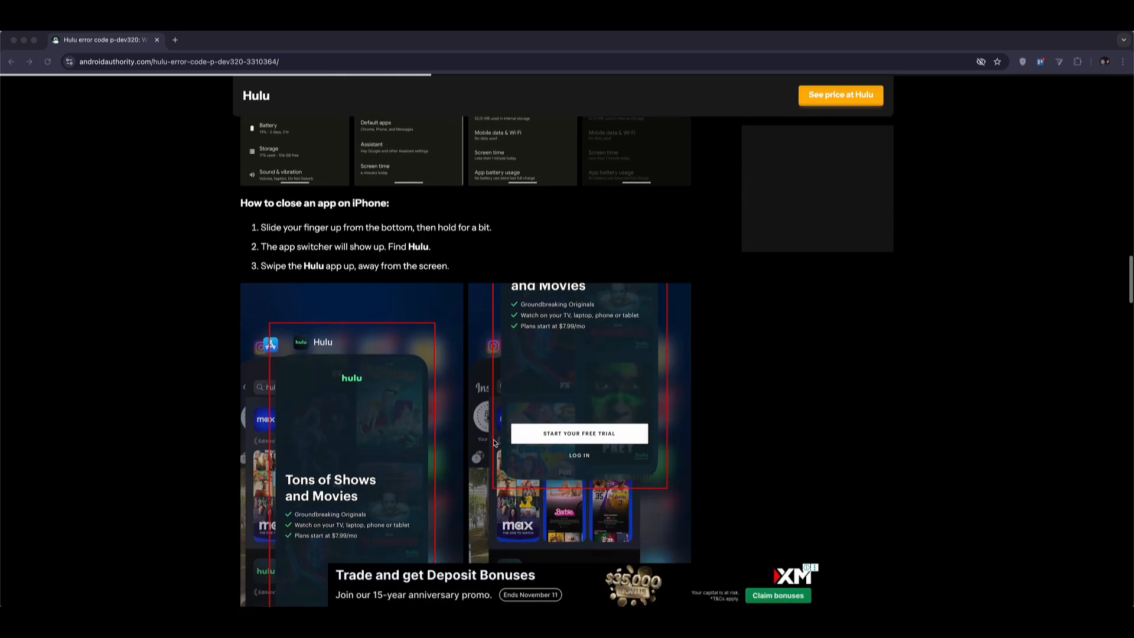
pyautogui.scroll(-3)
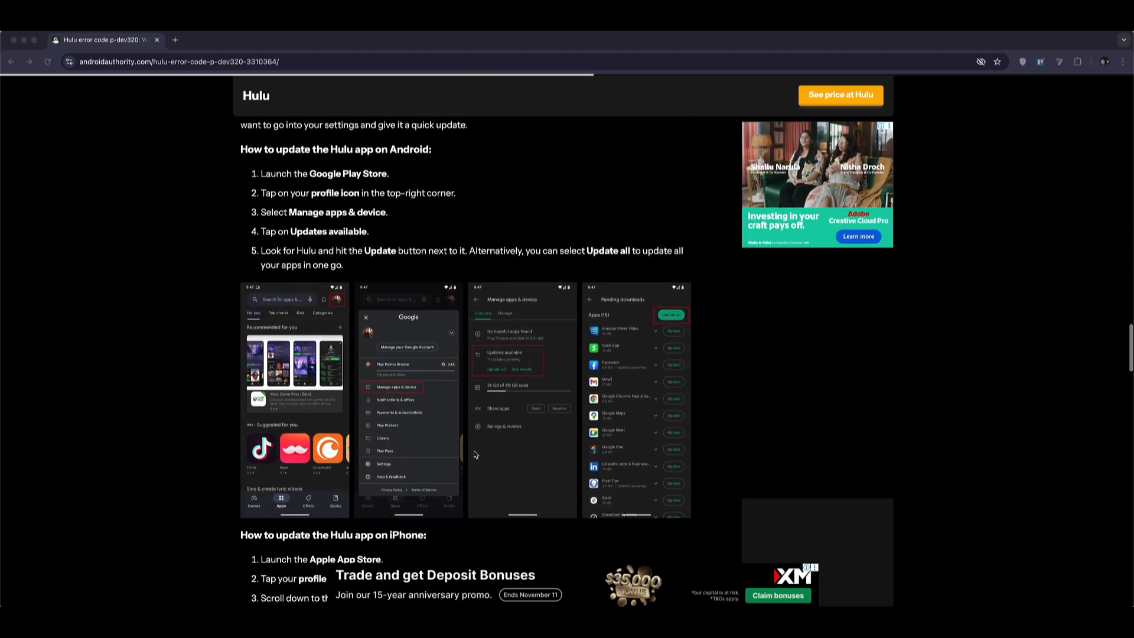
pyautogui.scroll(-3)
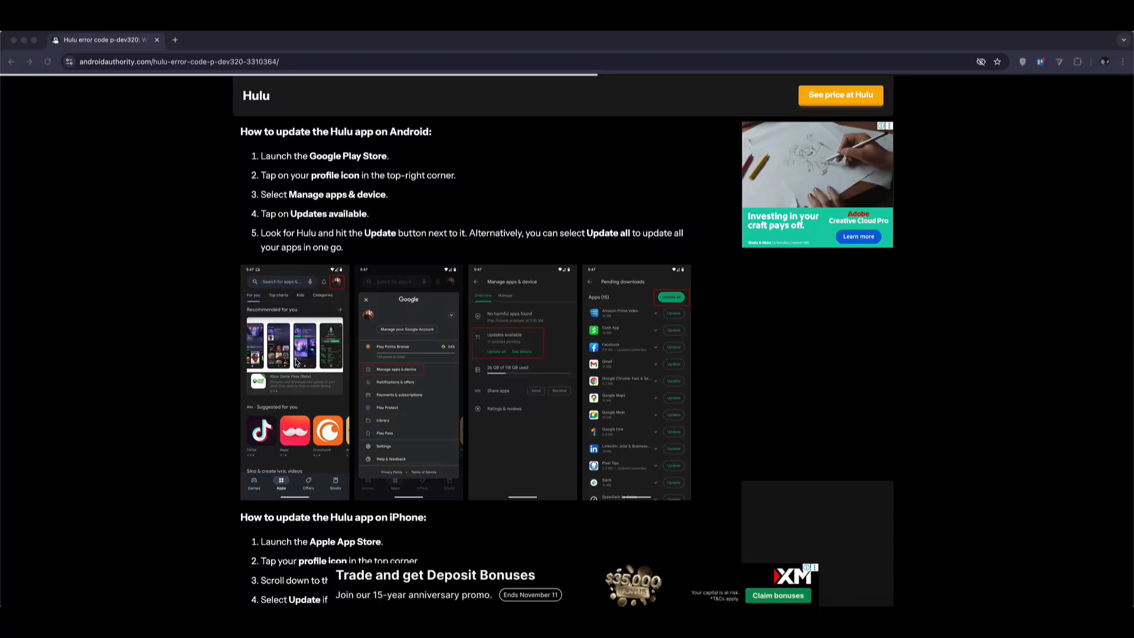
pyautogui.scroll(-3)
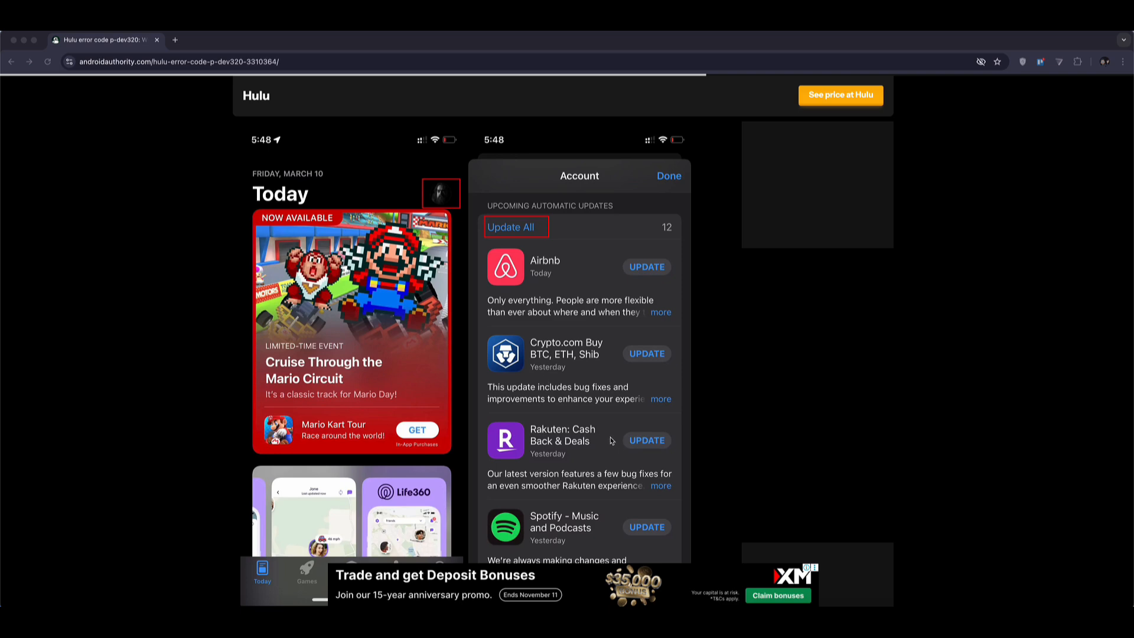
pyautogui.scroll(-3)
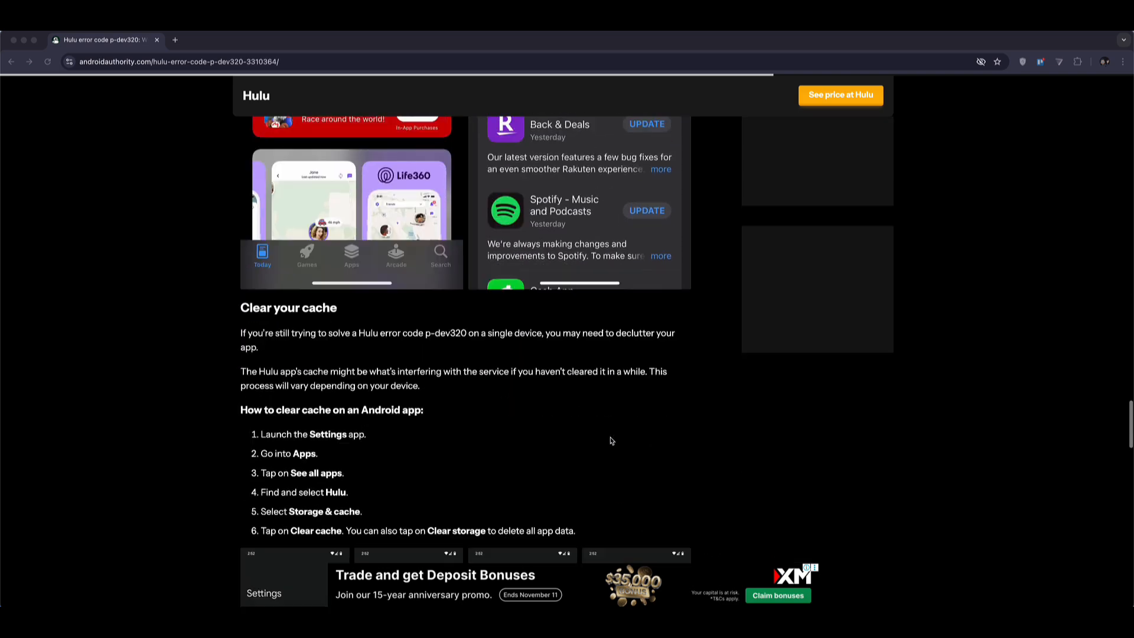
pyautogui.scroll(-3)
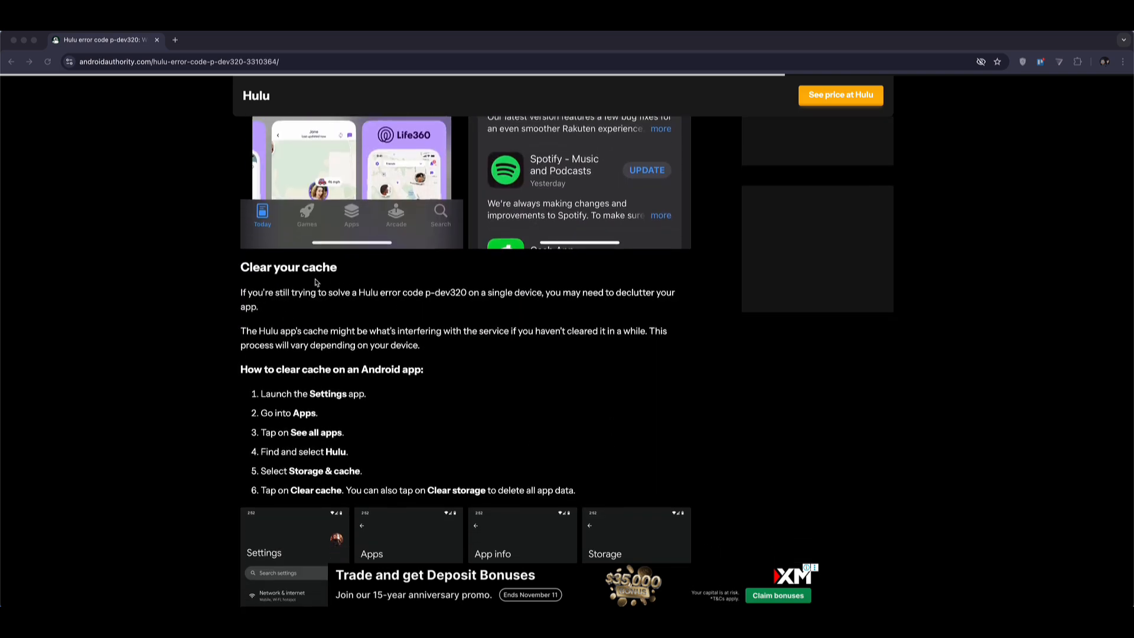
pyautogui.scroll(-3)
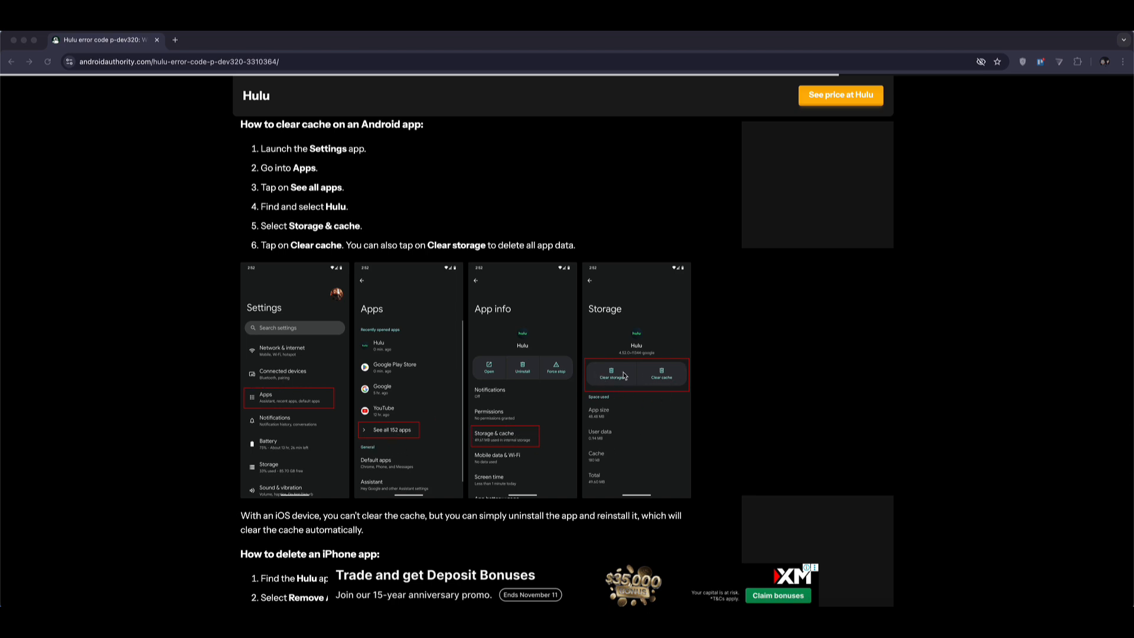
pyautogui.scroll(-3)
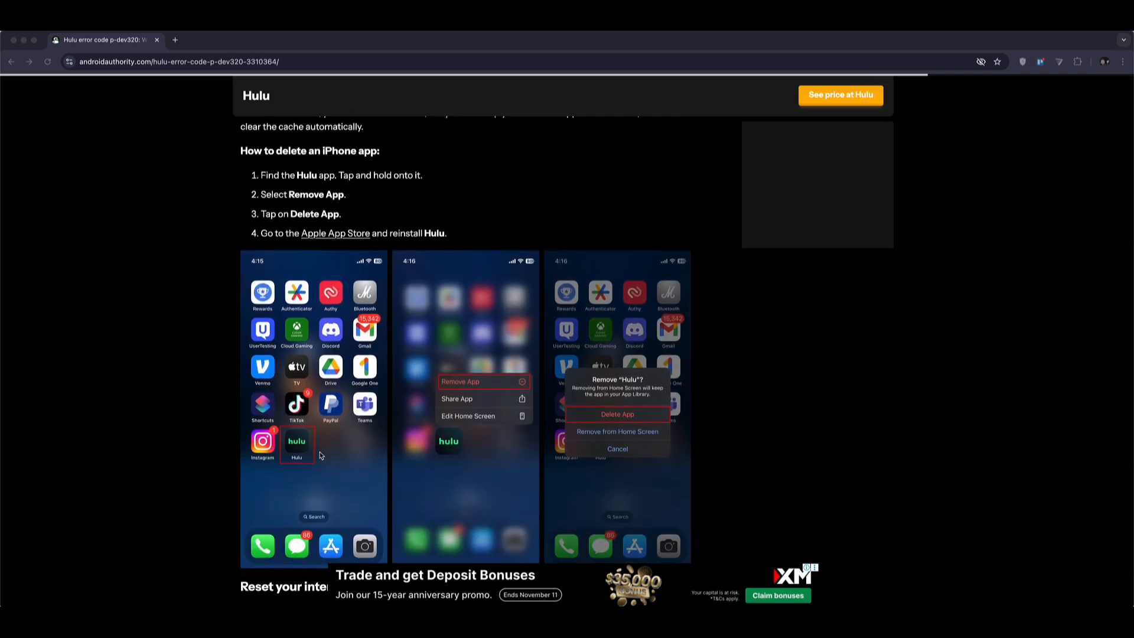
pyautogui.scroll(-3)
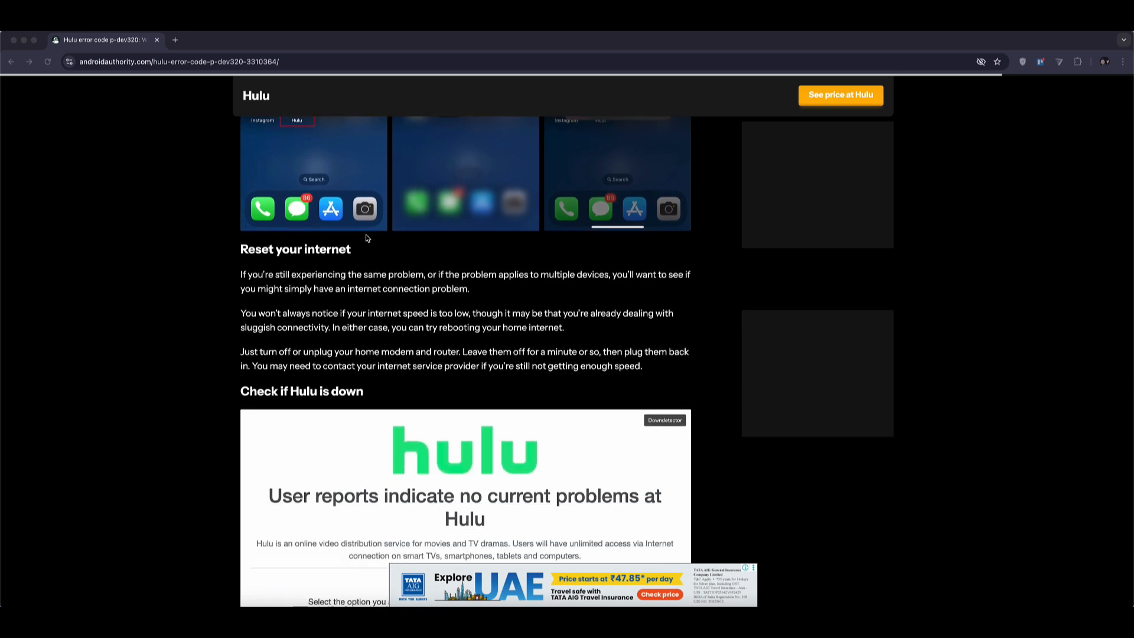
pyautogui.scroll(-3)
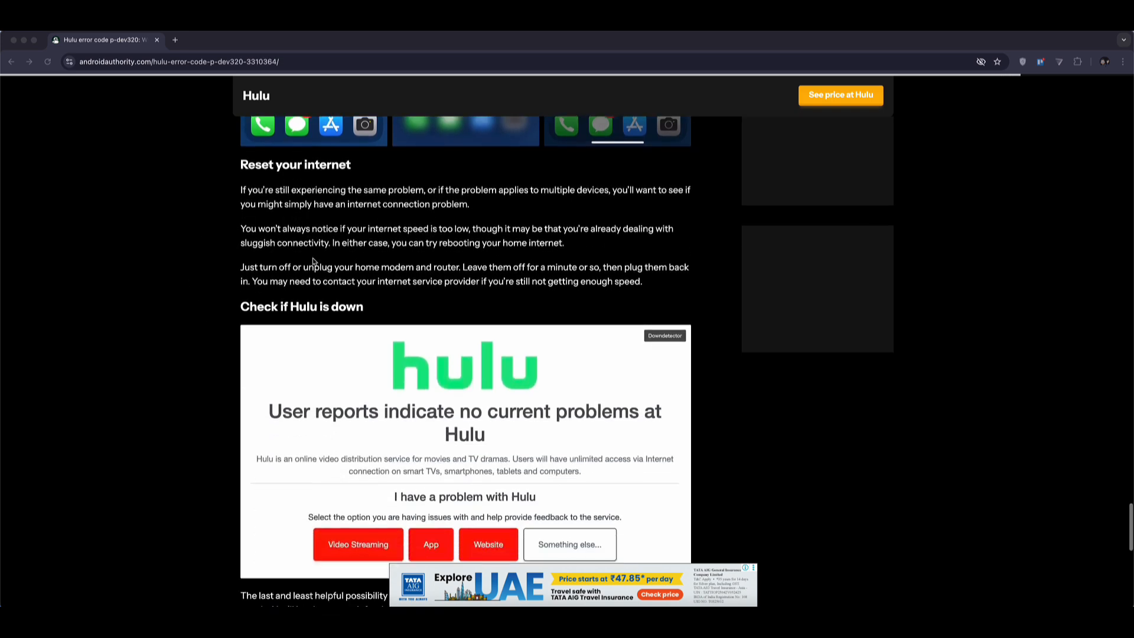
pyautogui.scroll(-3)
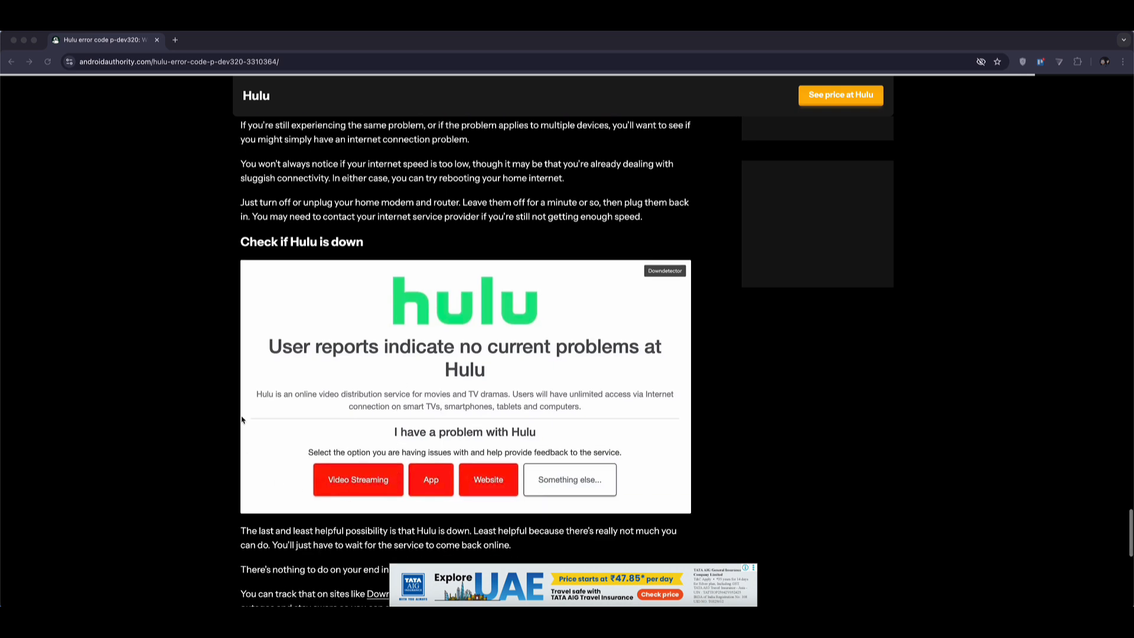
pyautogui.scroll(-3)
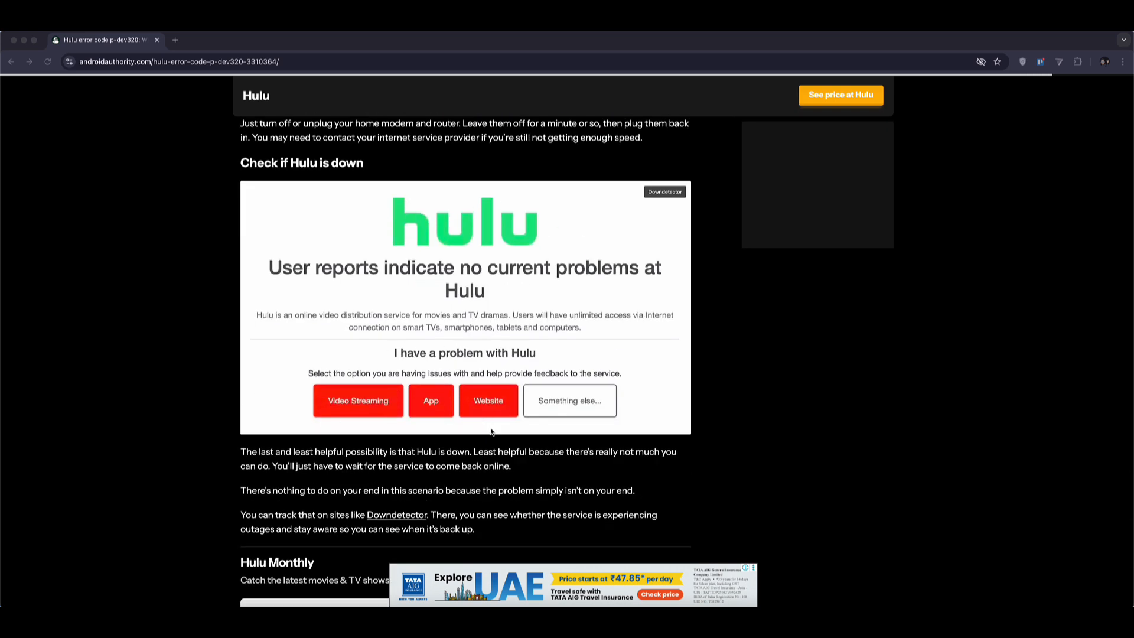
pyautogui.scroll(-3)
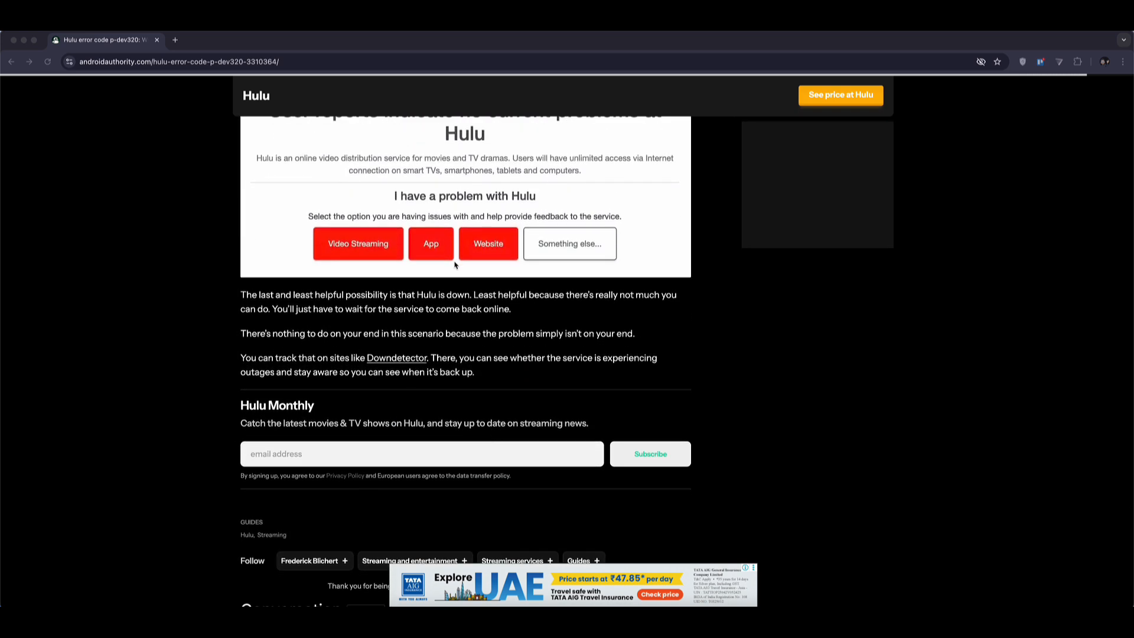
pyautogui.scroll(3)
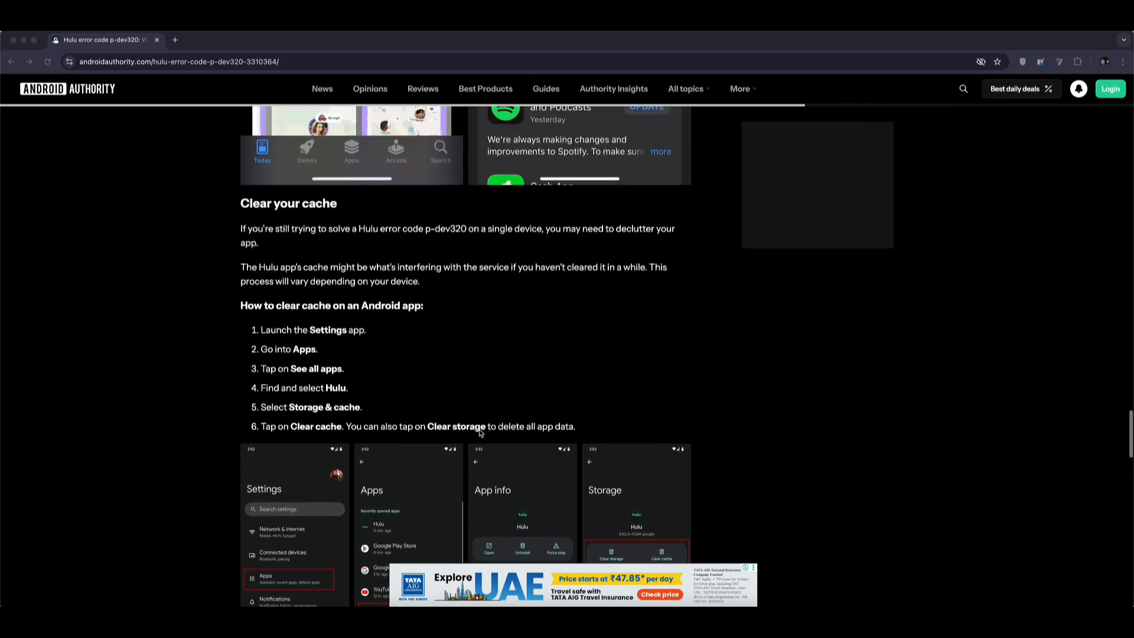
pyautogui.scroll(-3)
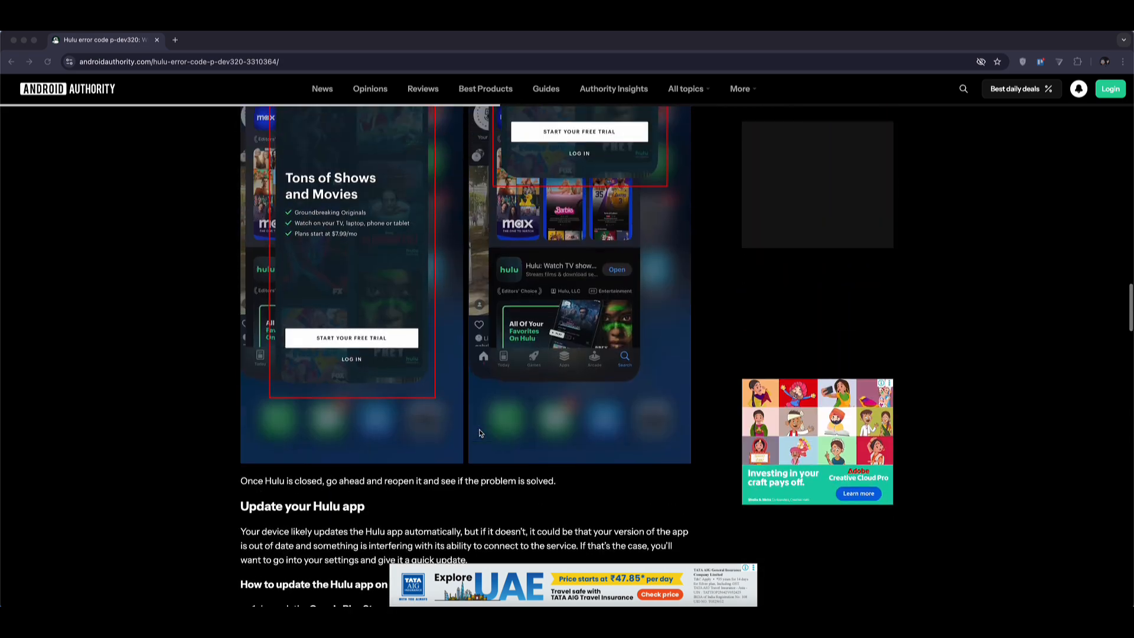